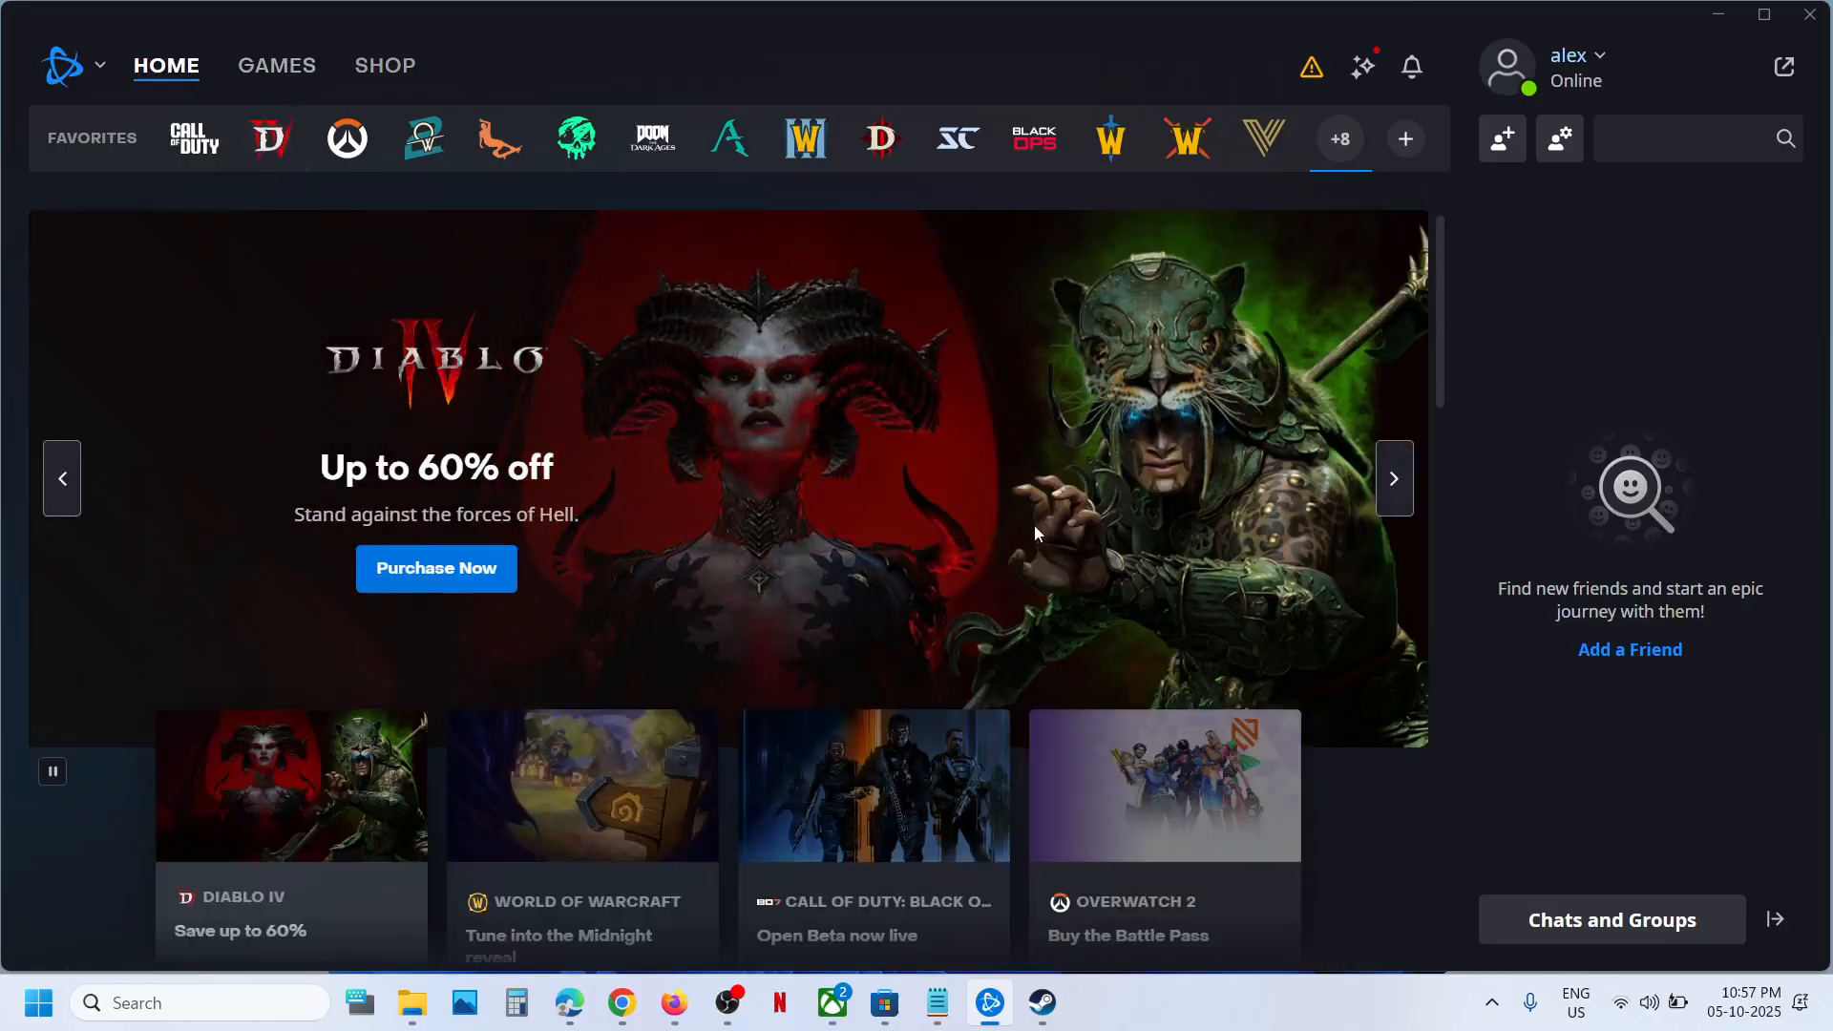
- Advance the home carousel twice to the Black Ops 7 Open Beta banner
click(1394, 478)
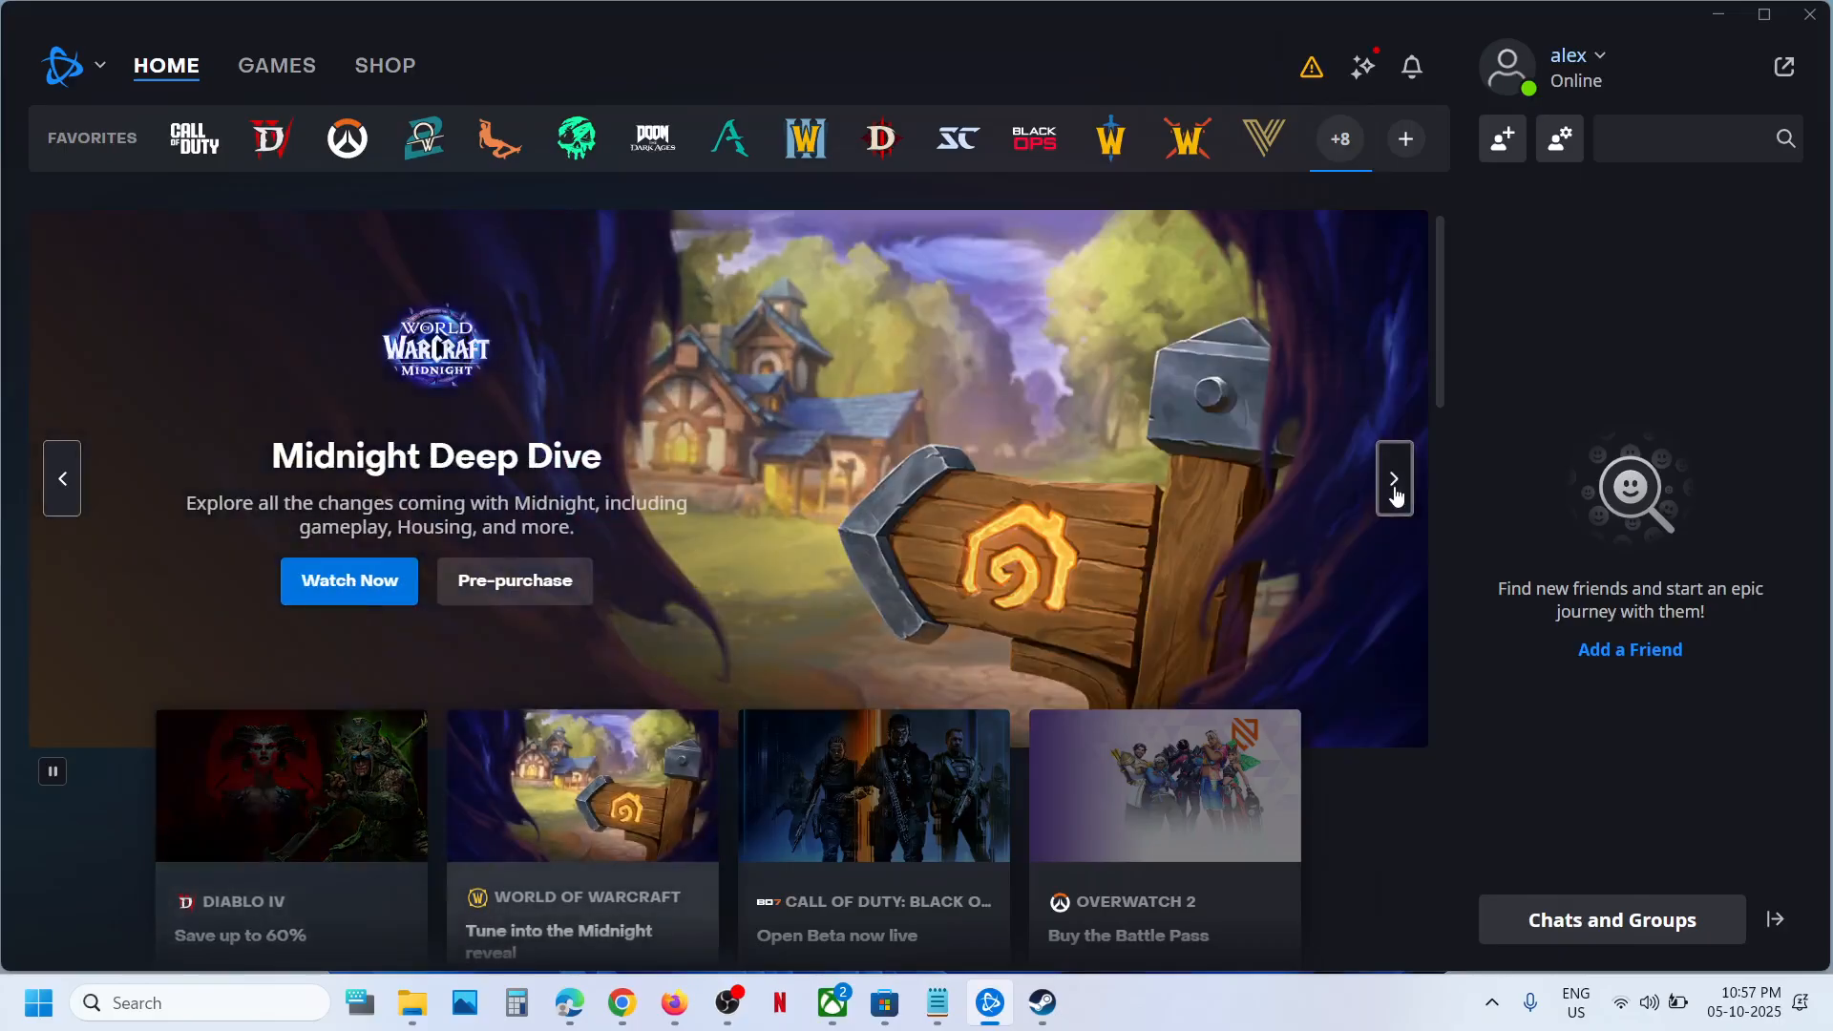
click(1394, 477)
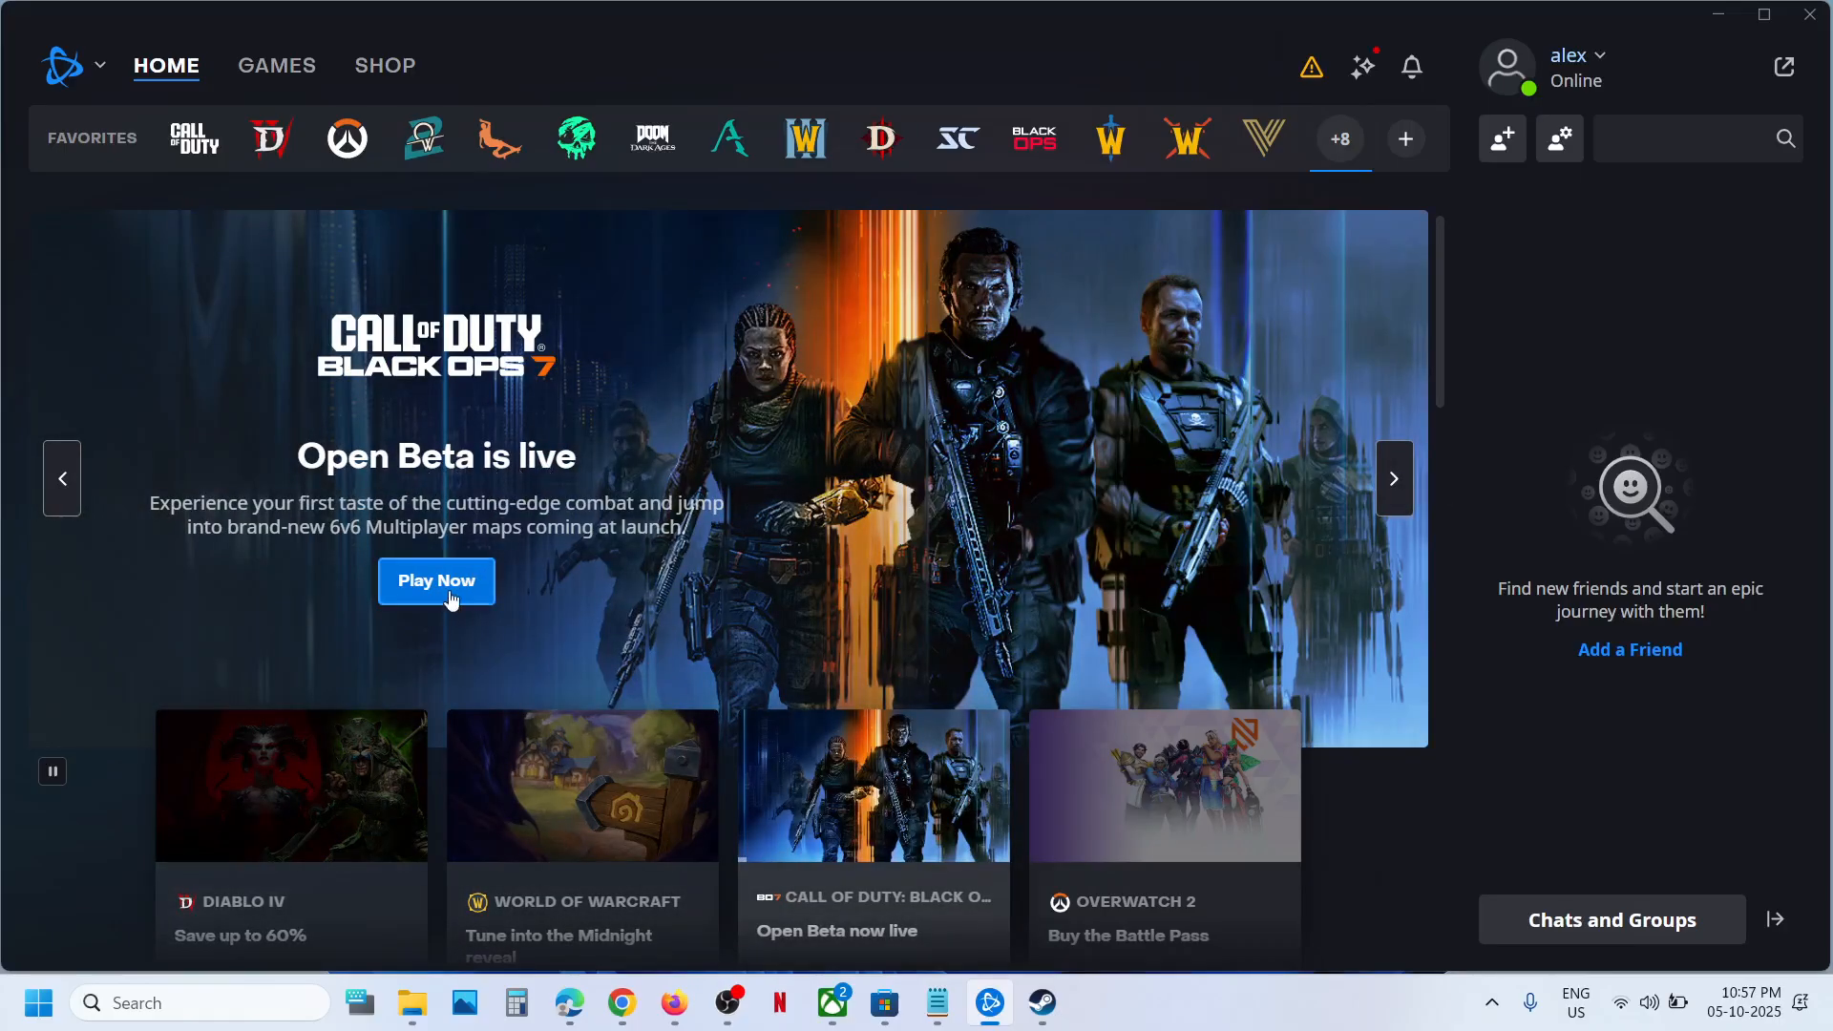
- Choose Play Now on Black Ops 7, continue past Installation Required, then close the installer
click(435, 581)
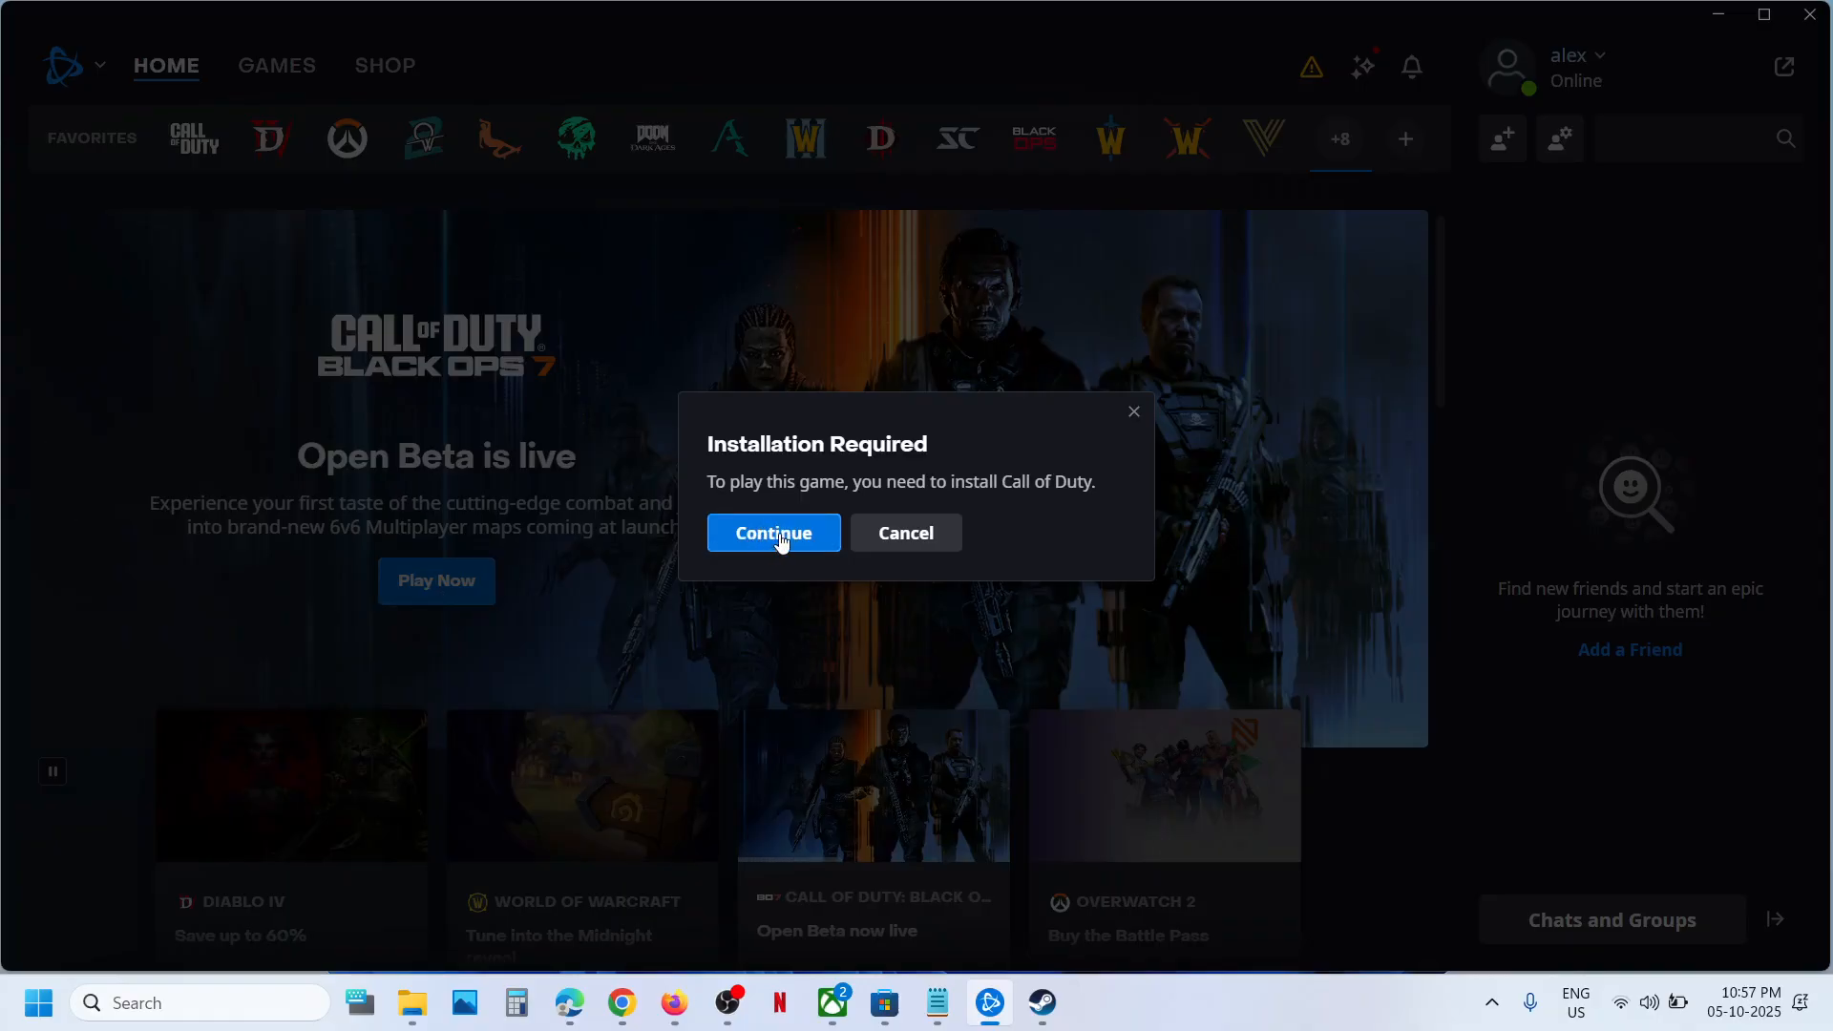
click(772, 533)
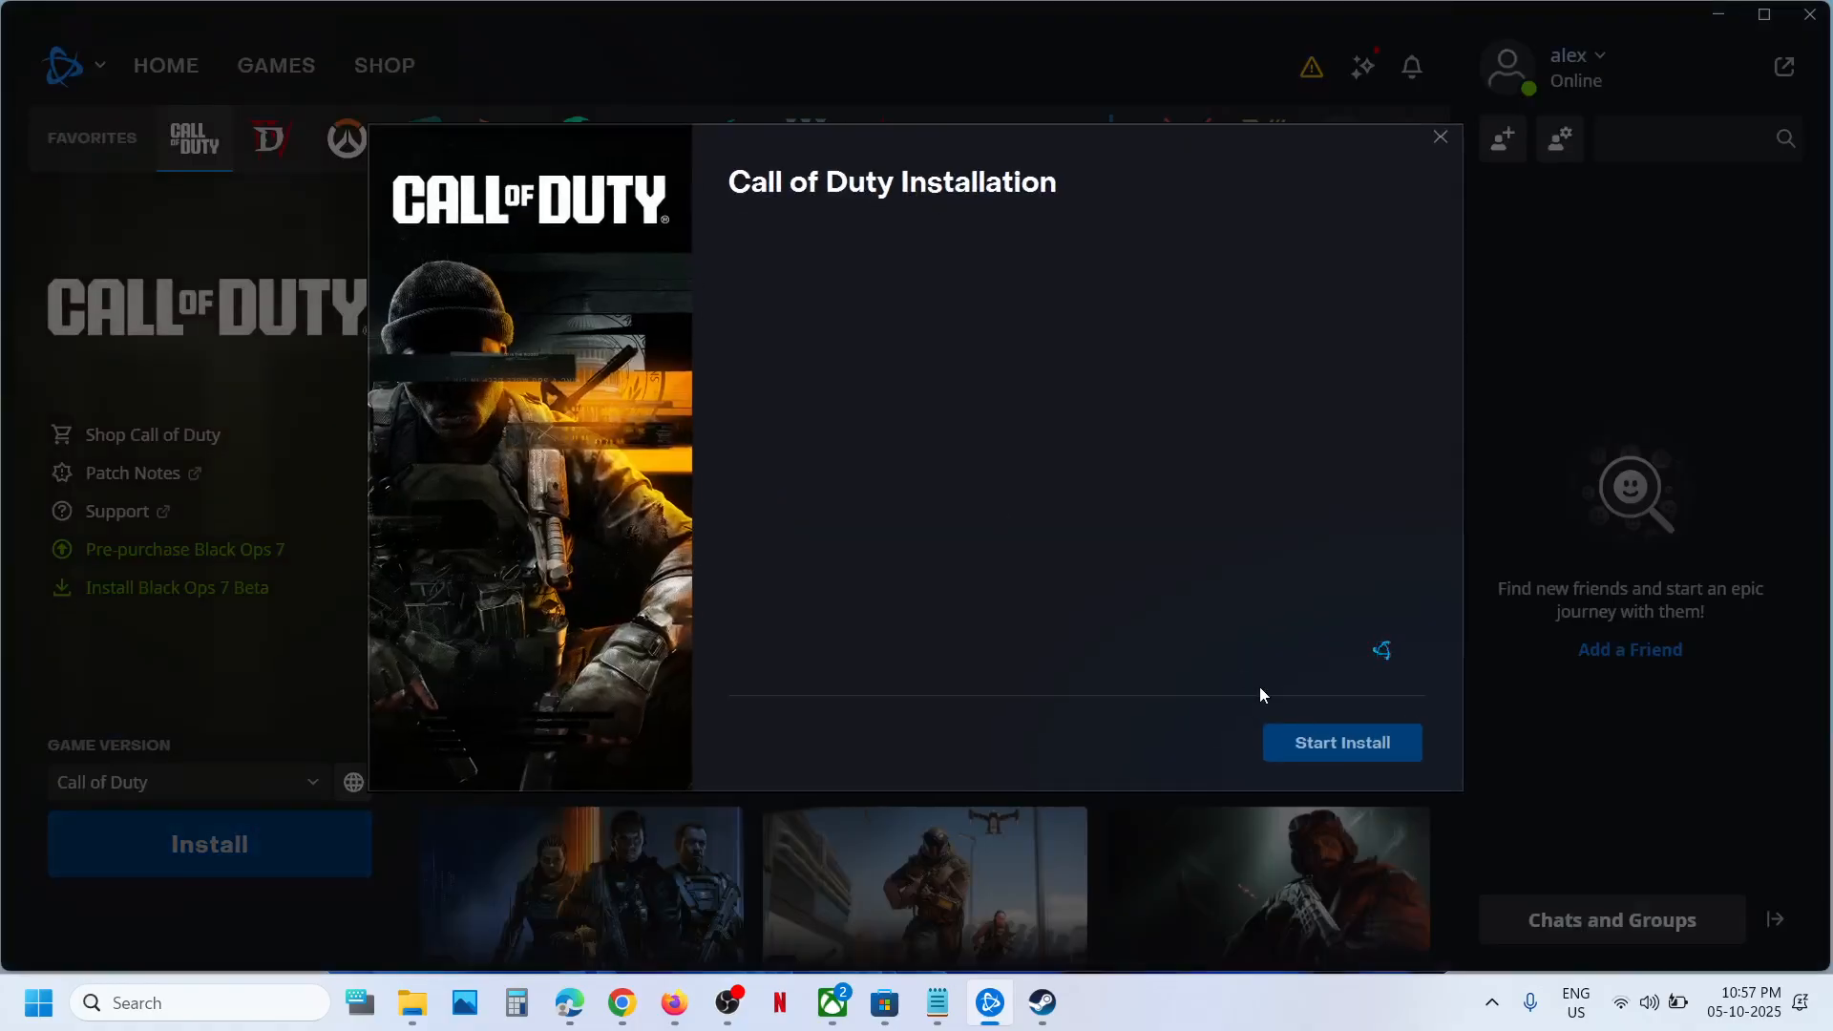
click(1341, 743)
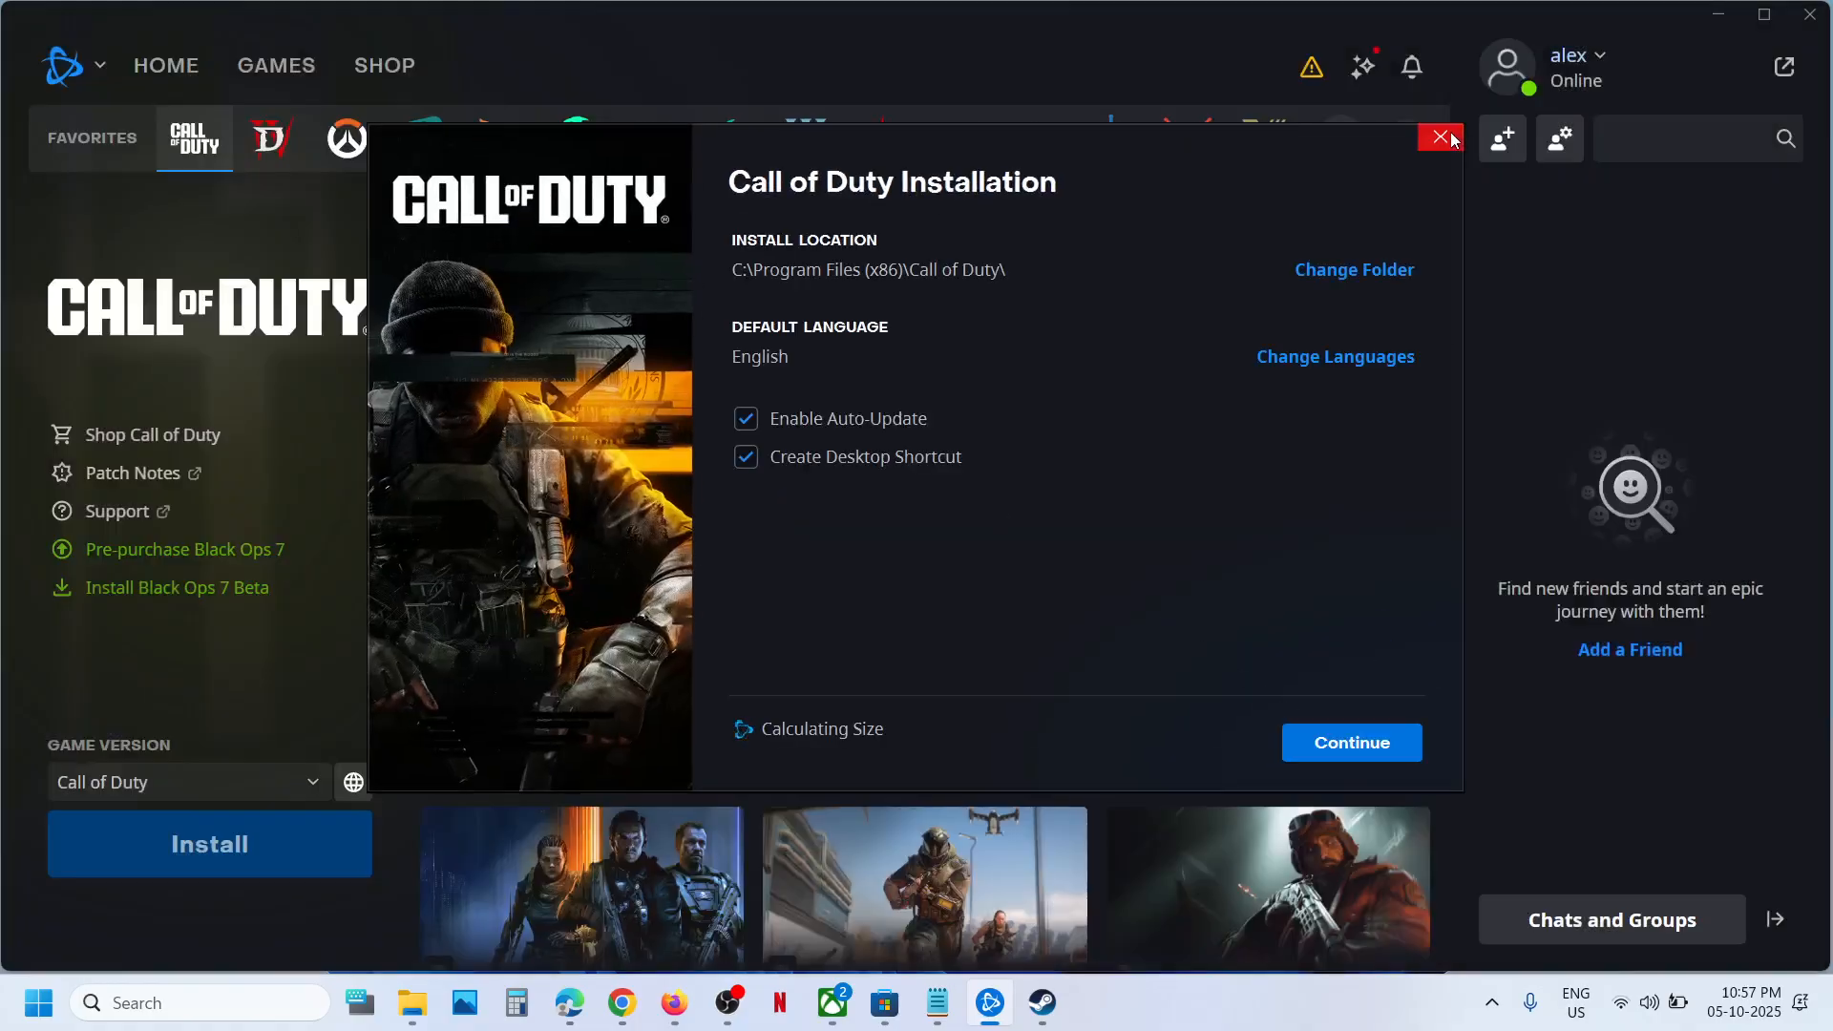
click(1438, 137)
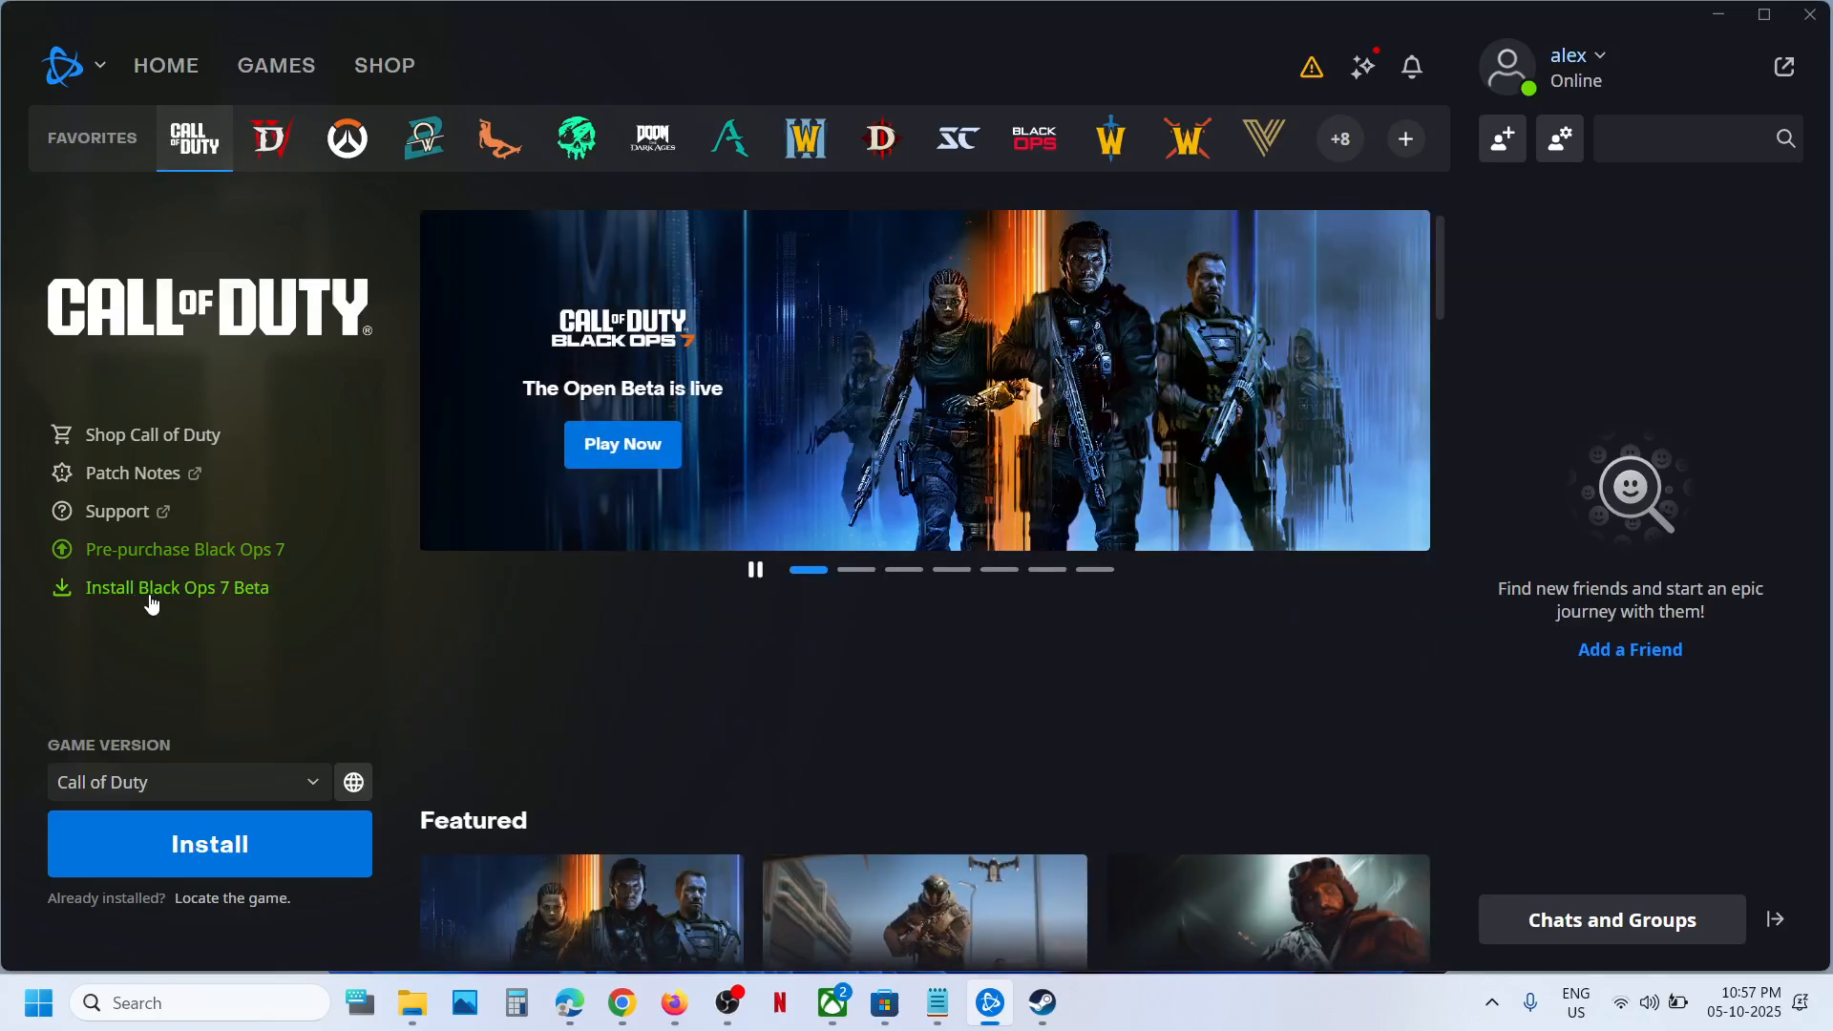
- Choose 'Install Black Ops 7 Beta' from the Call of Duty page sidebar
click(209, 843)
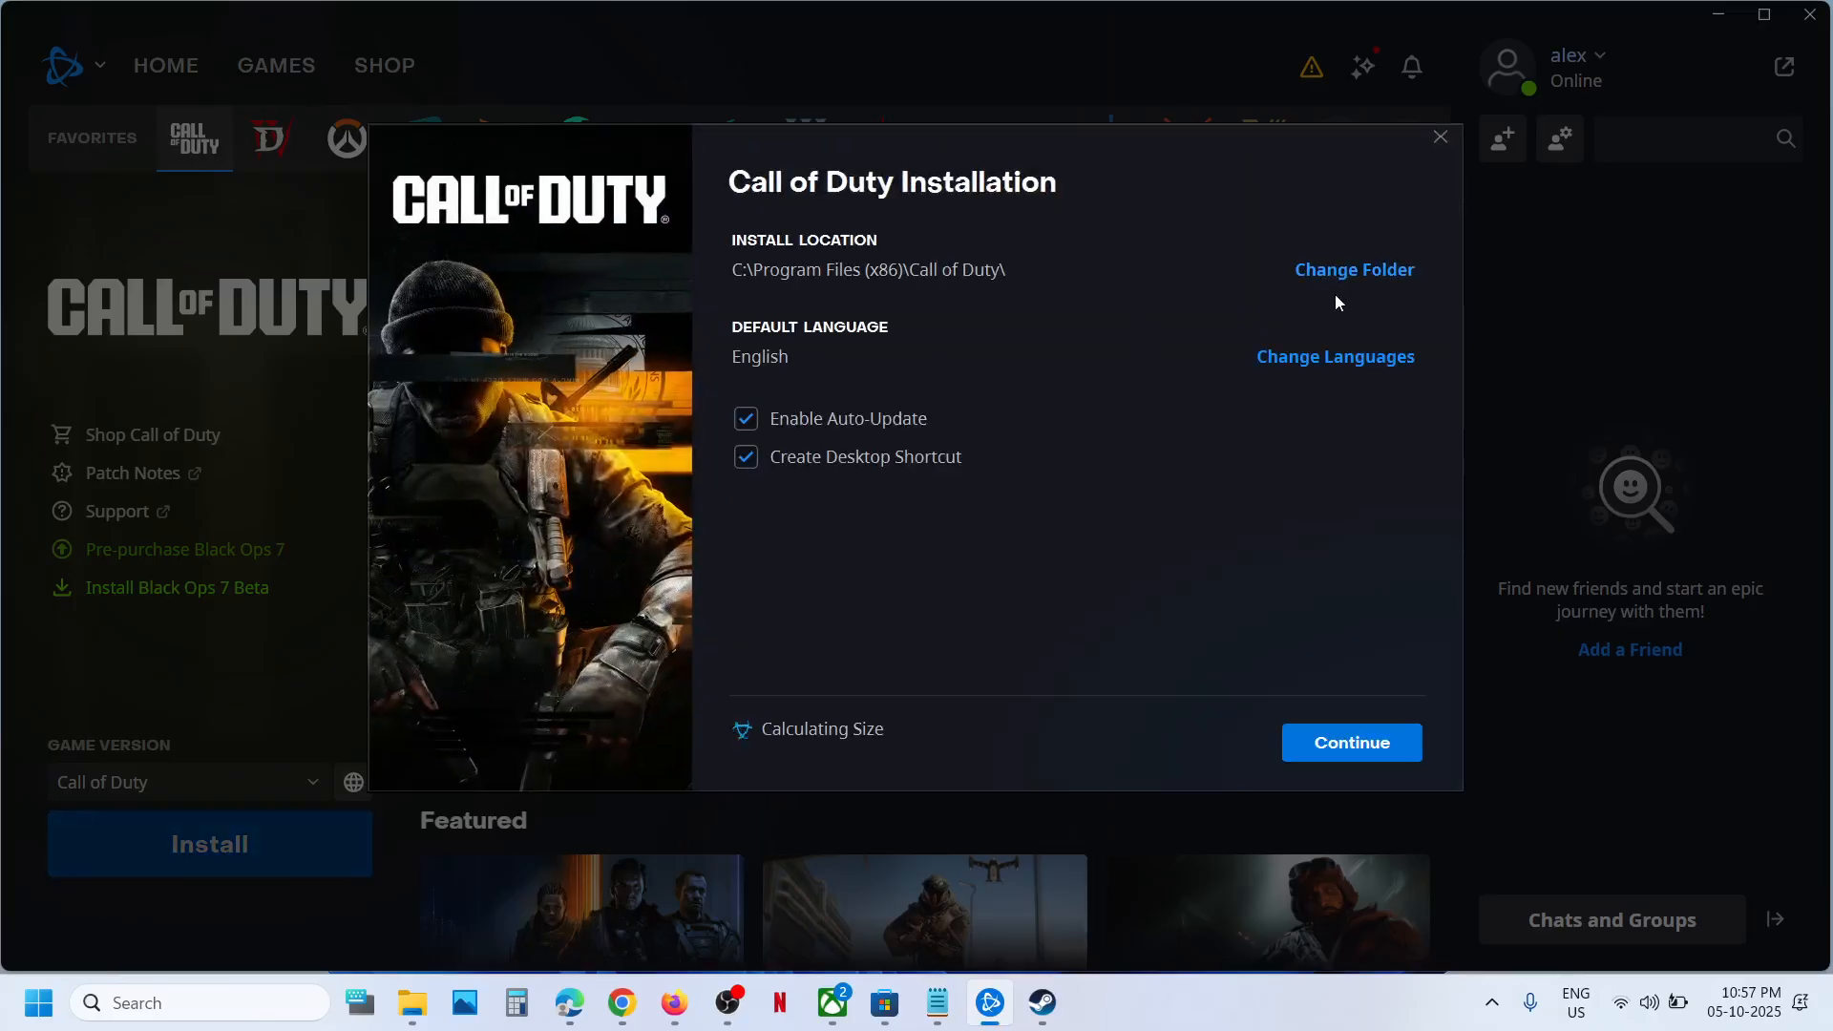
mouse_move(1334, 357)
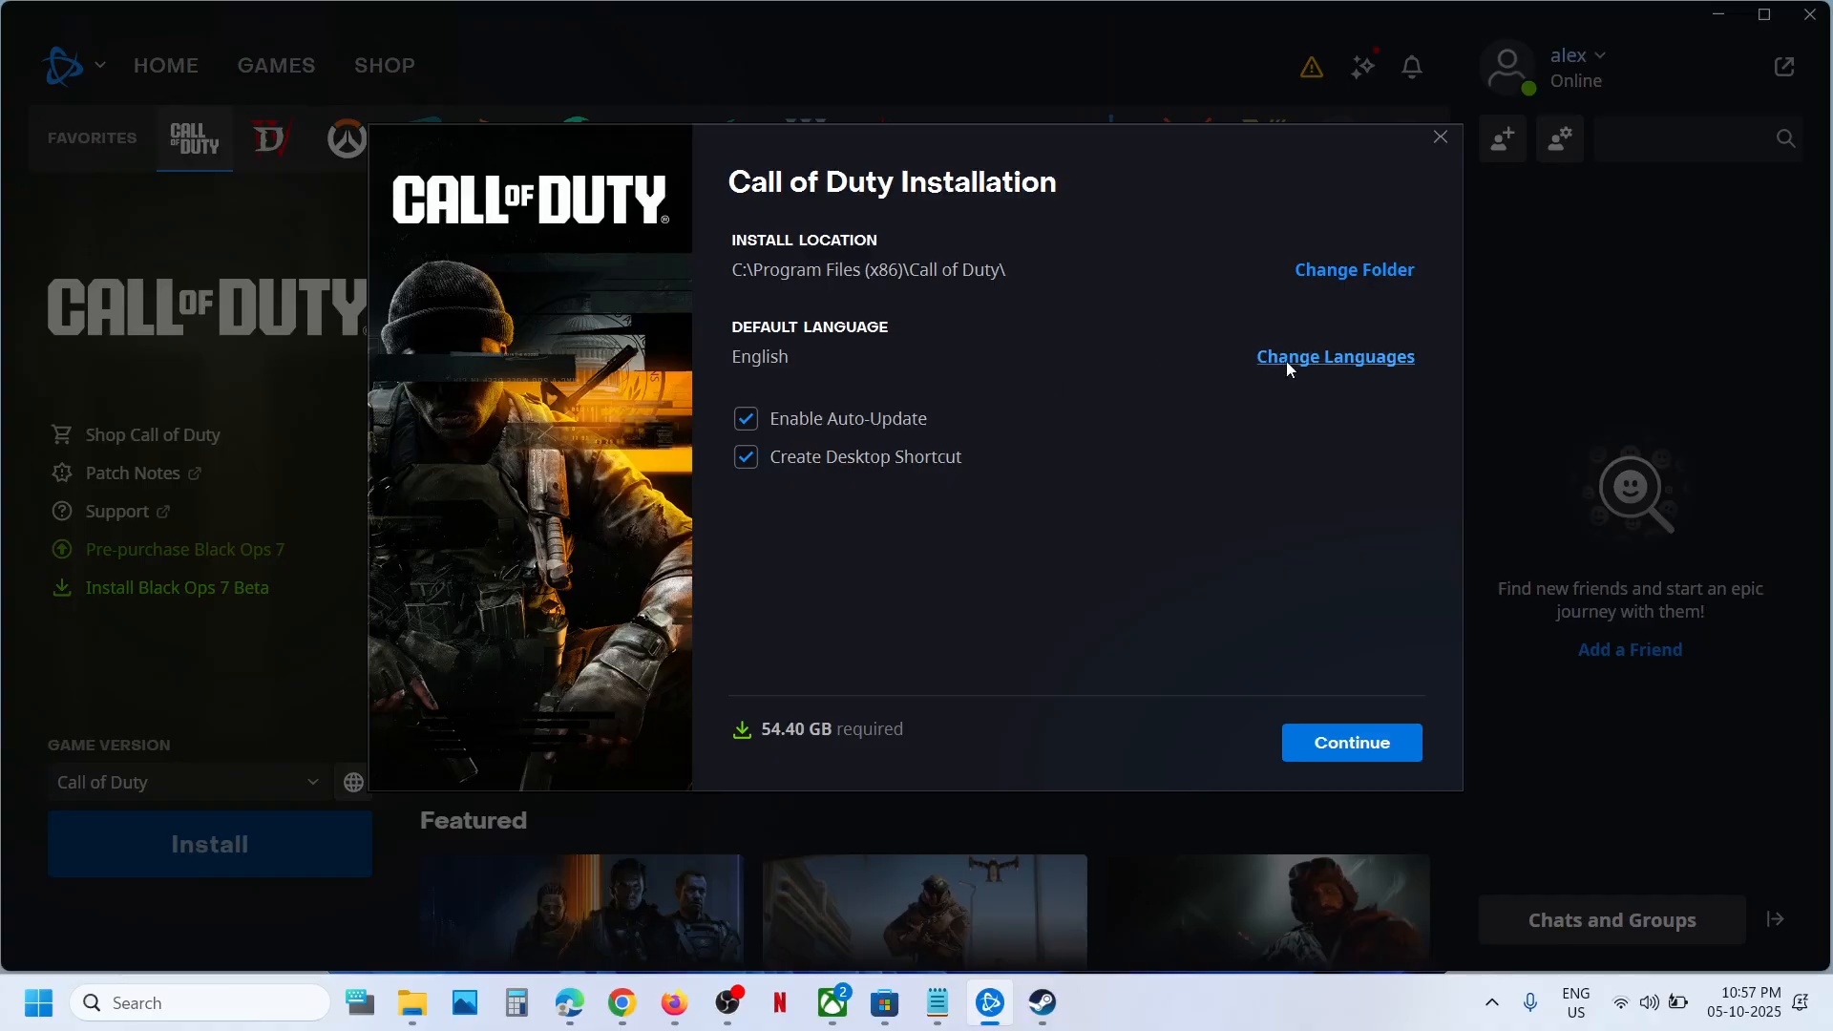
mouse_move(1272, 593)
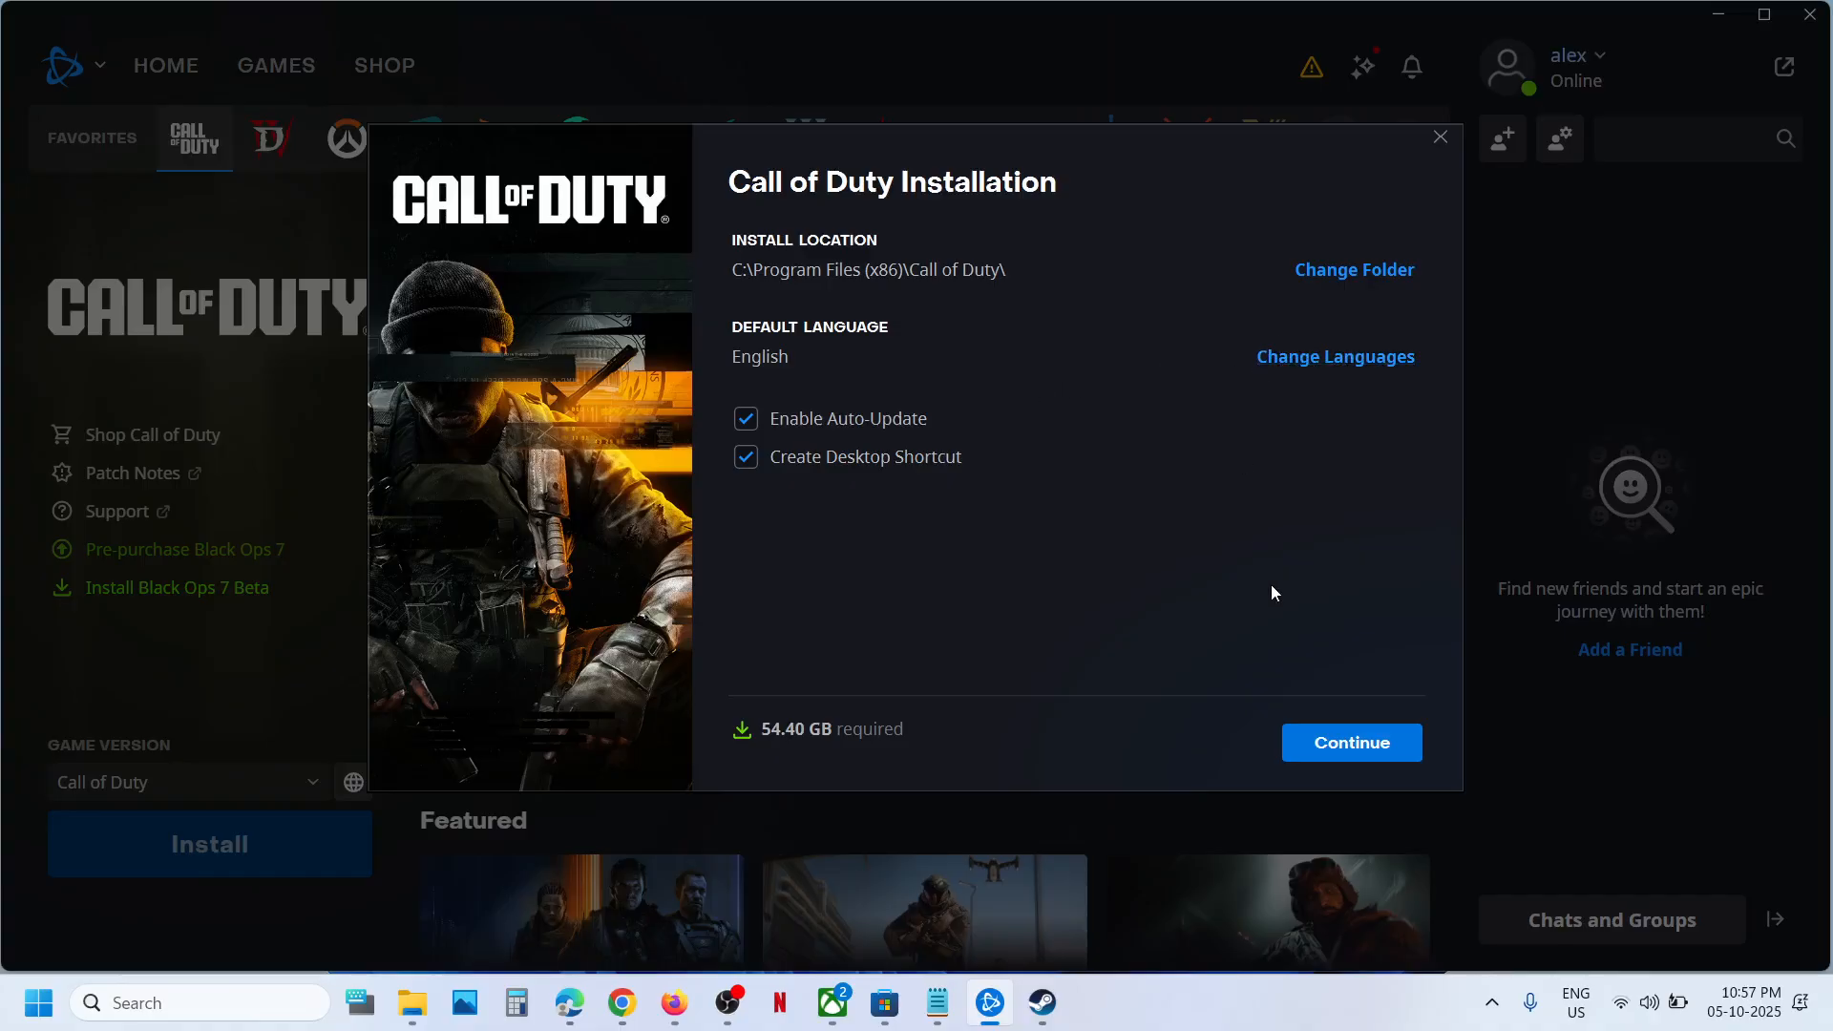
mouse_move(1350, 743)
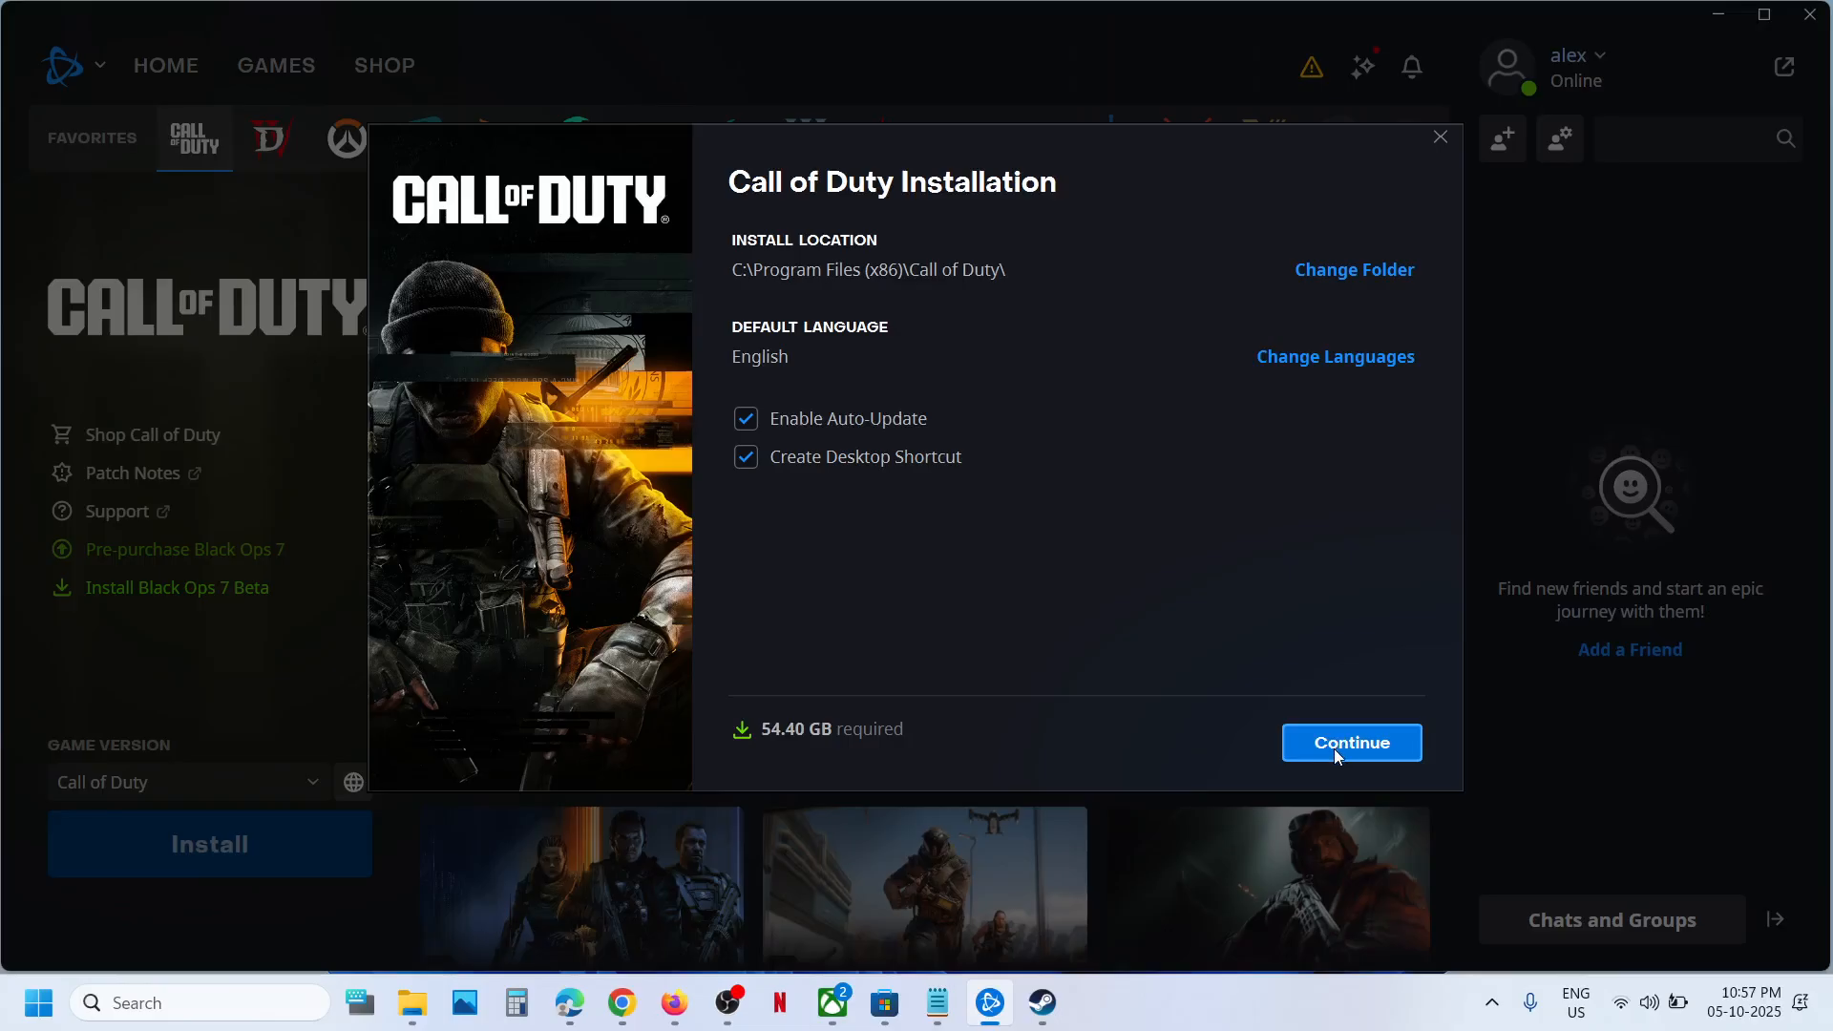
- Accept the default install location and English language in the Call of Duty installer
click(1350, 743)
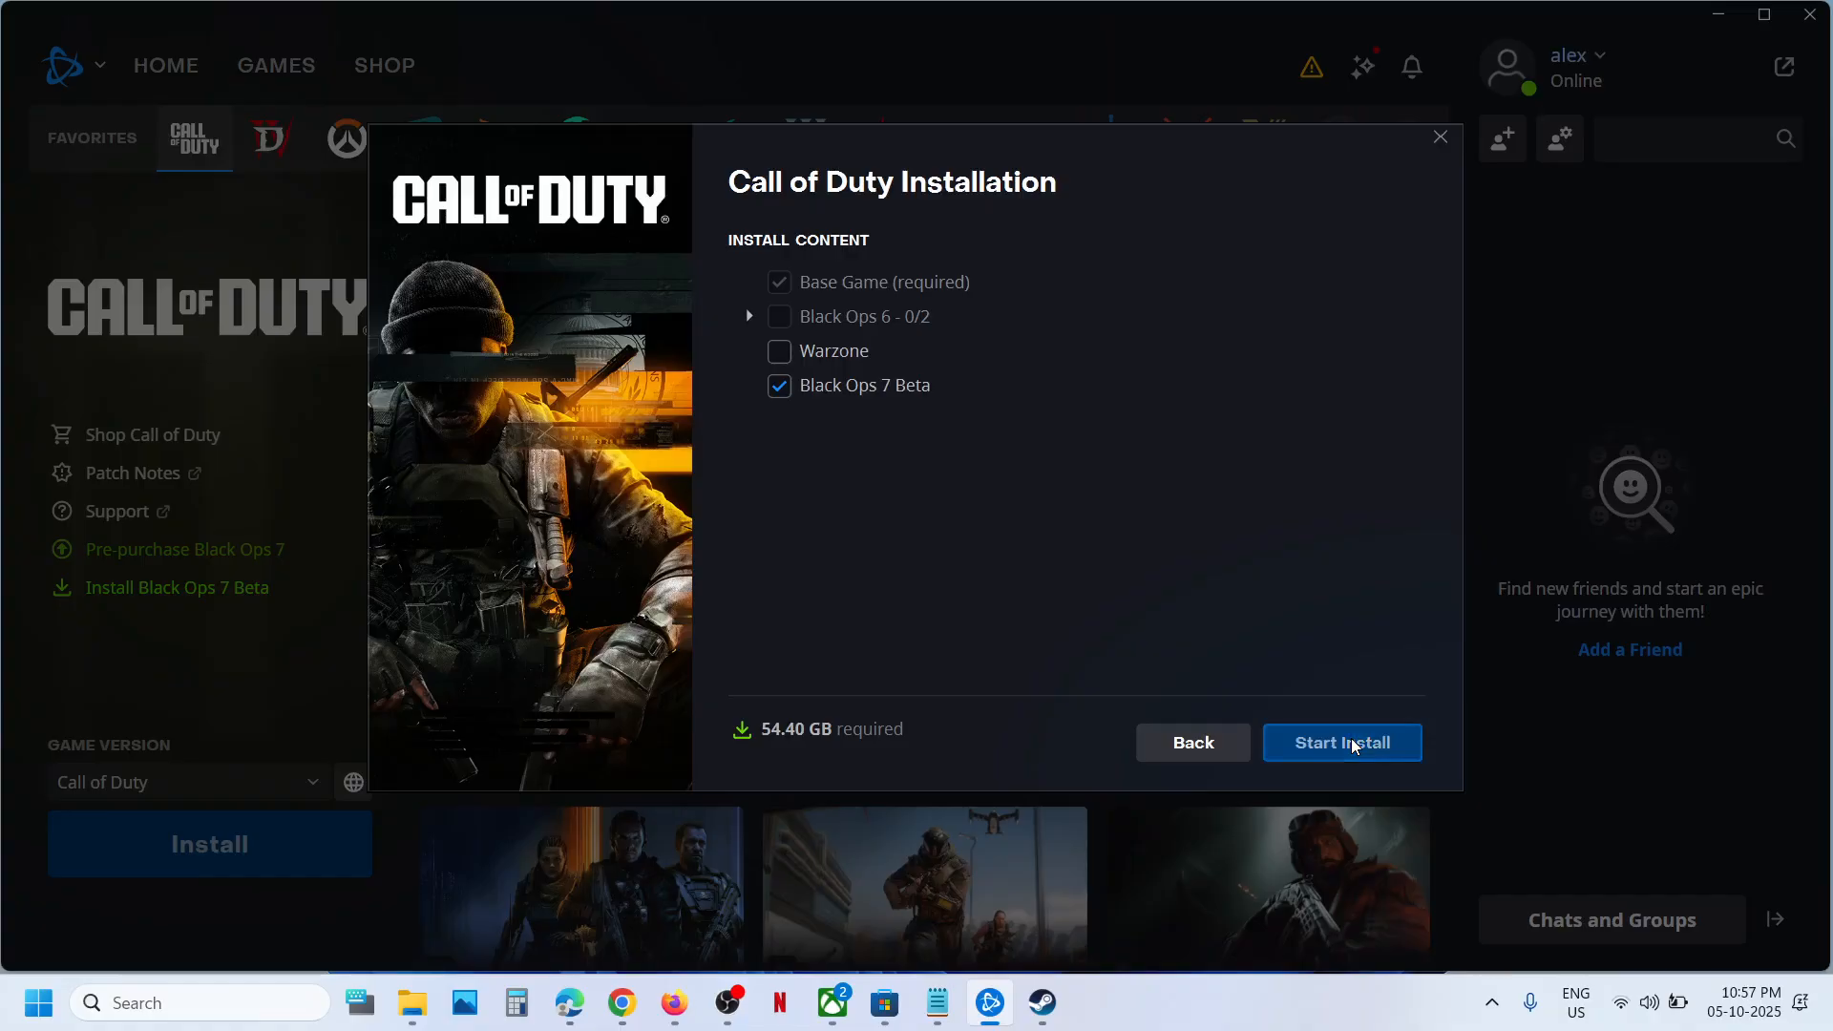
- Start the Call of Duty install and pause the rotating promotional banners
click(1343, 743)
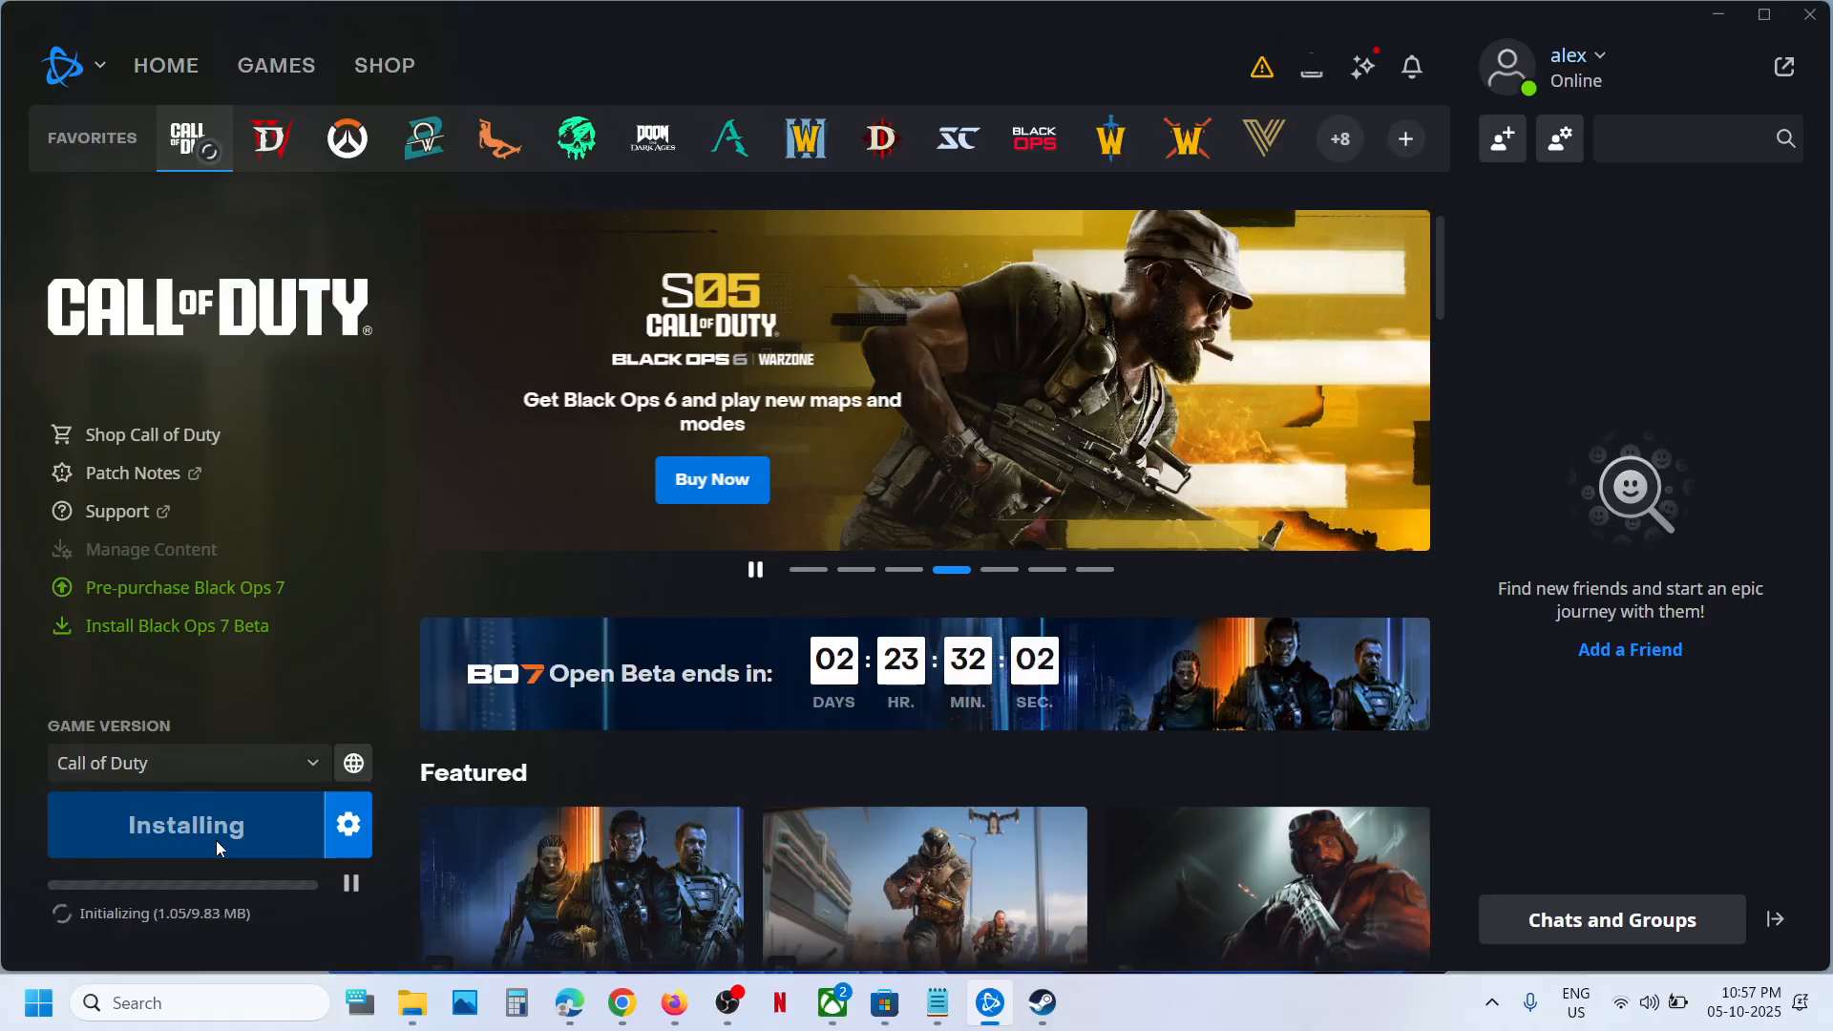
mouse_move(714, 384)
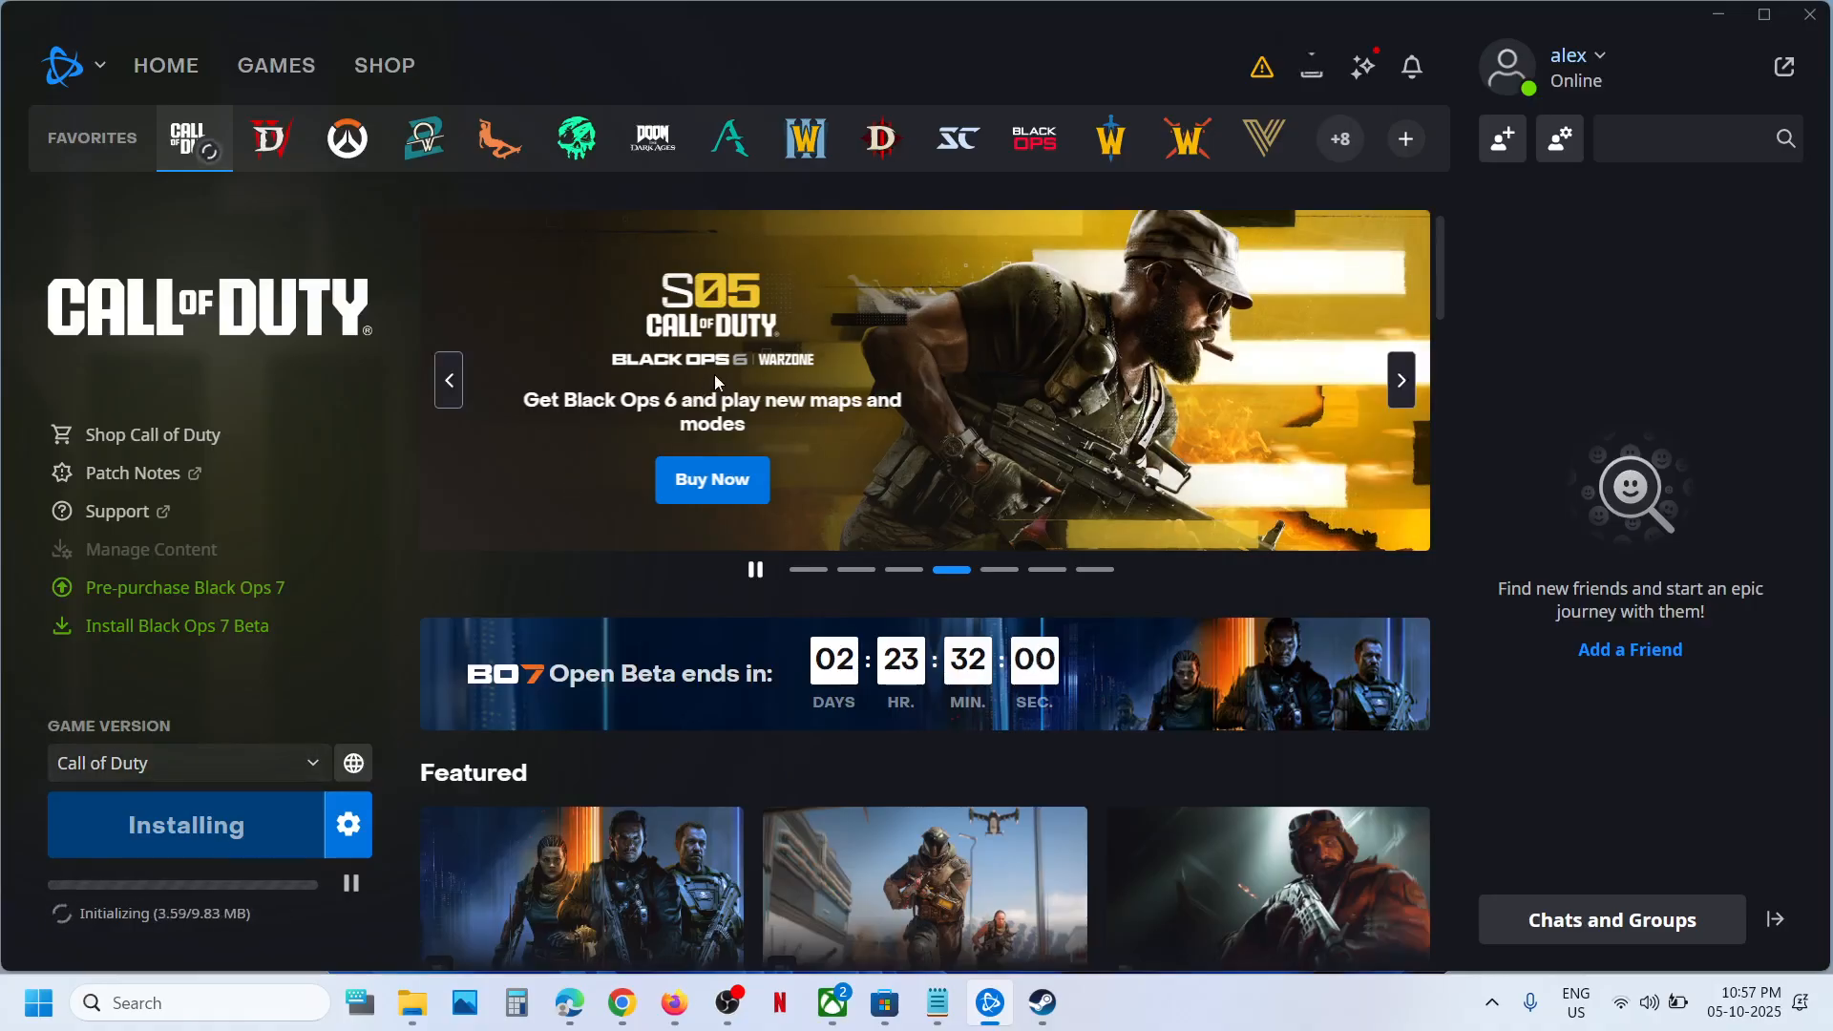
click(756, 570)
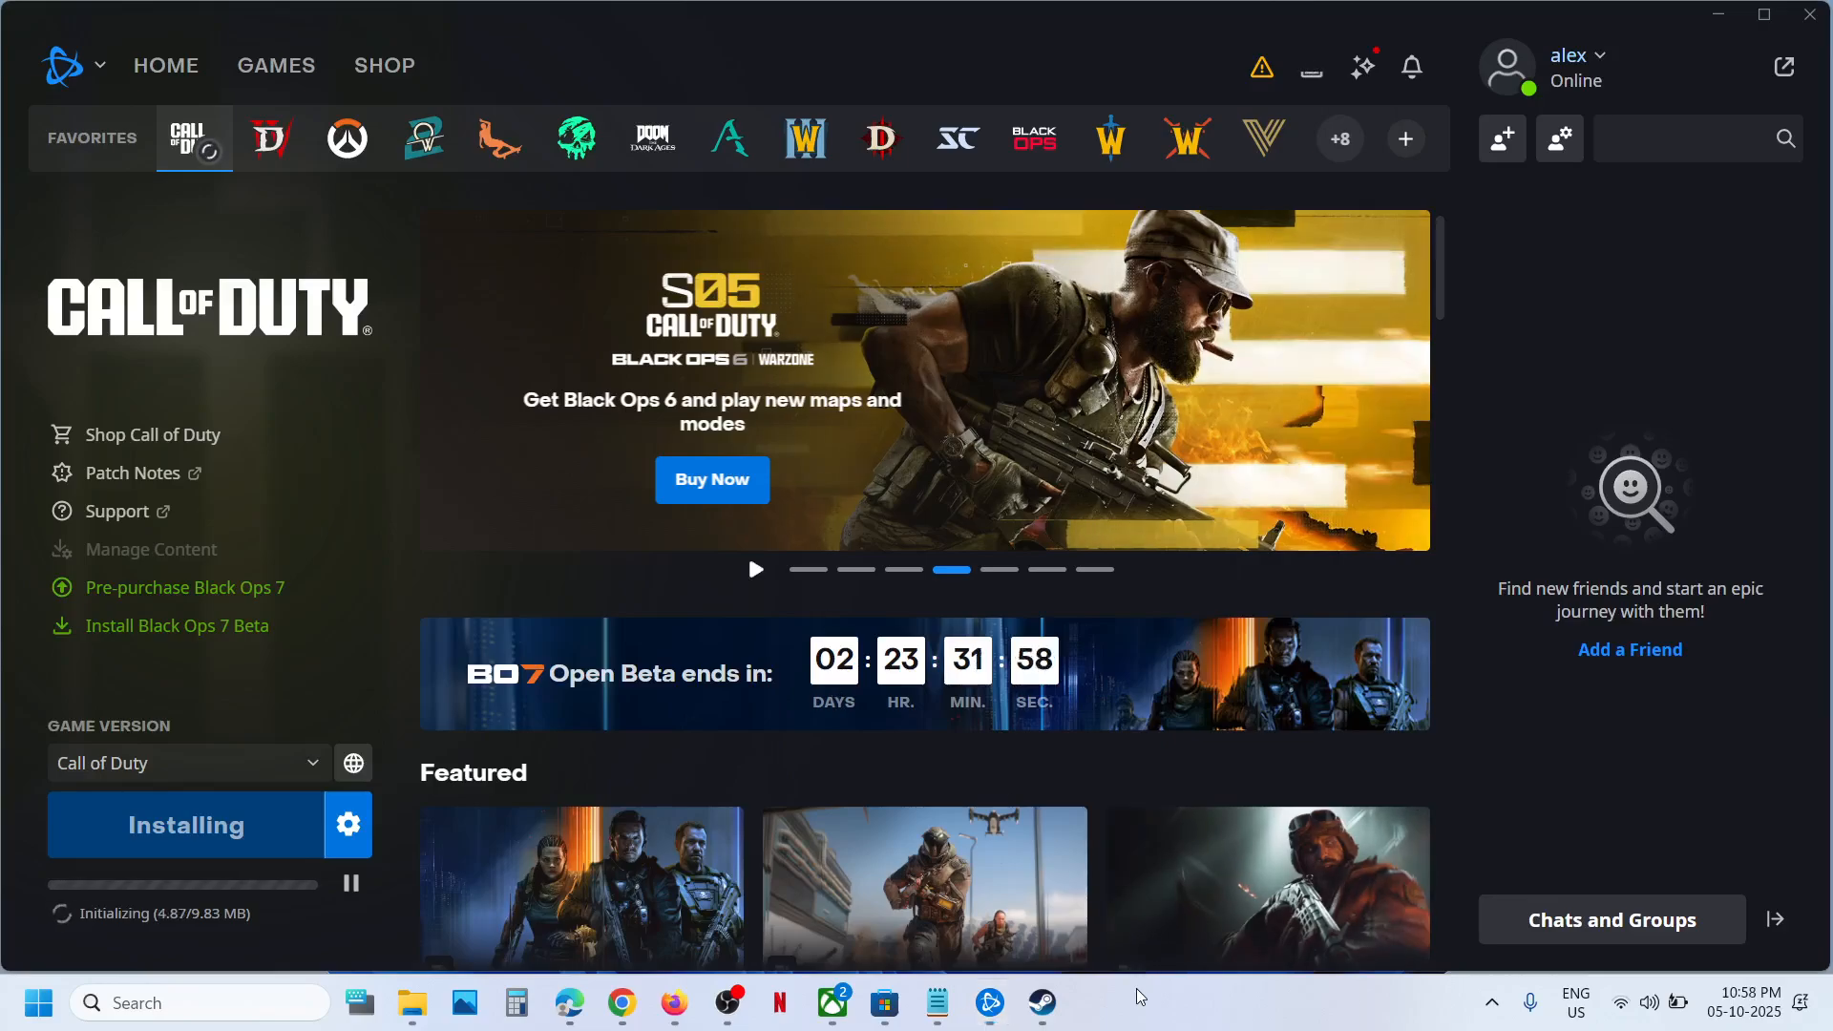